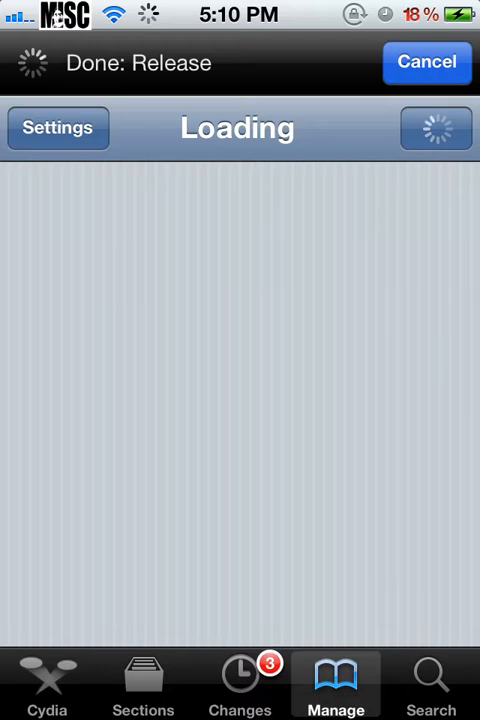
# View the Imperium 1.0 package by Akhil Tolani from Cydia's installed list
pyautogui.click(424, 60)
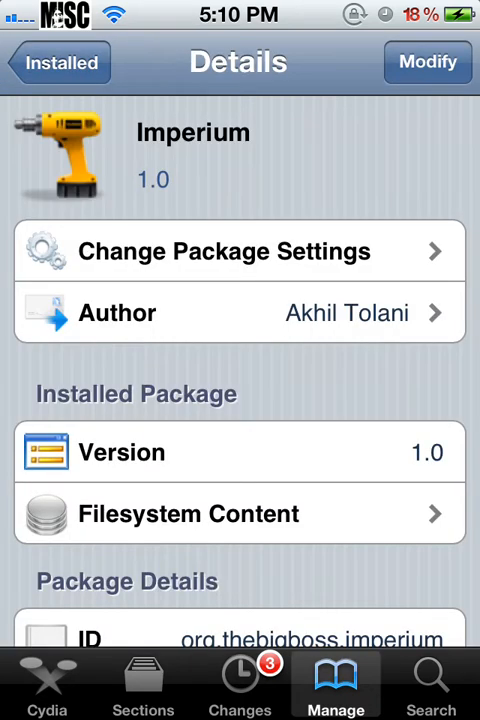
pyautogui.click(428, 62)
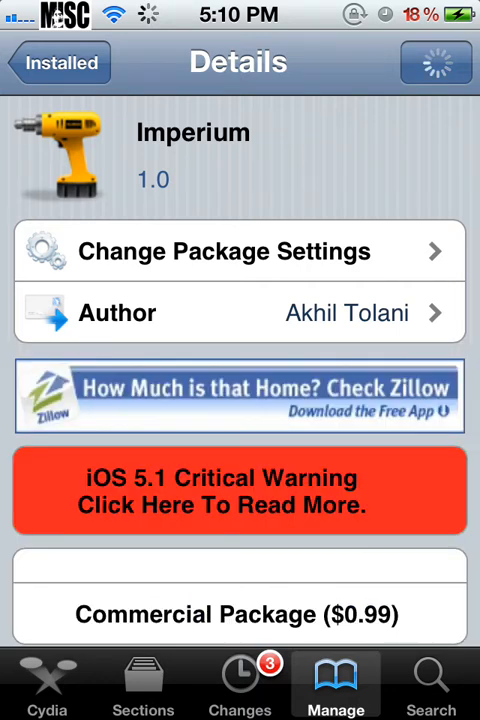
pyautogui.scroll(-3)
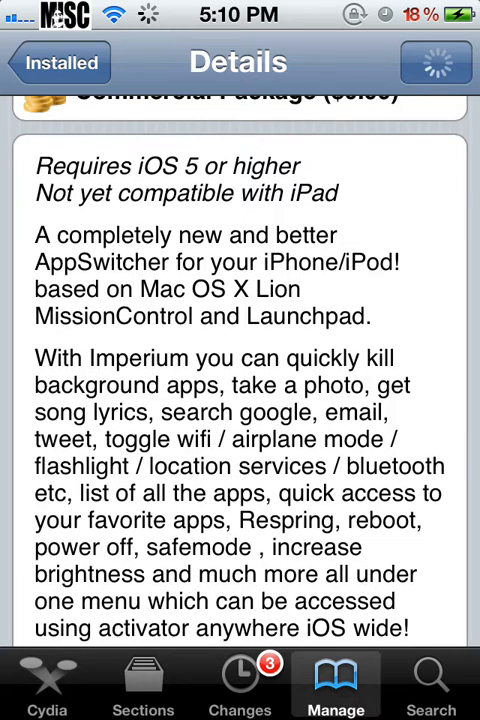
pyautogui.scroll(-3)
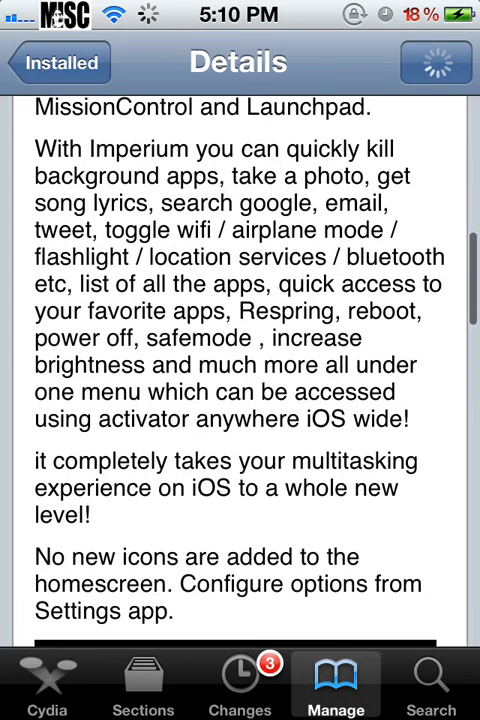
pyautogui.scroll(-3)
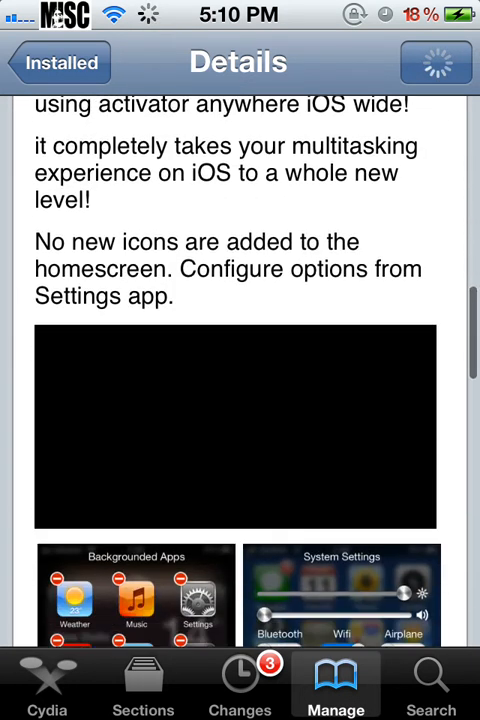
pyautogui.scroll(-3)
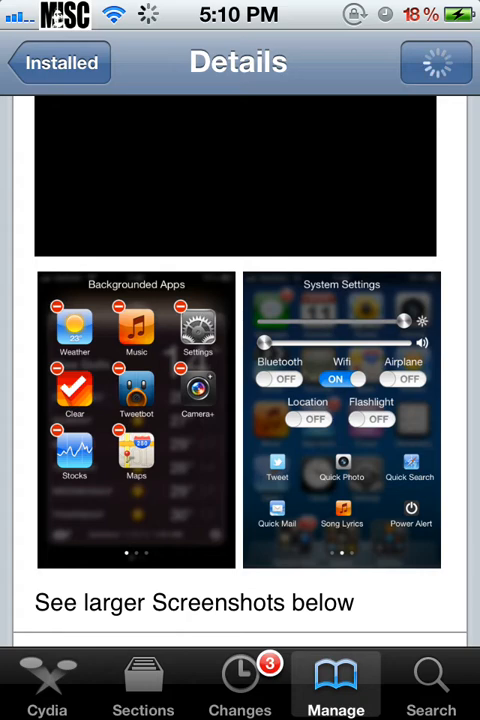
pyautogui.press('home')
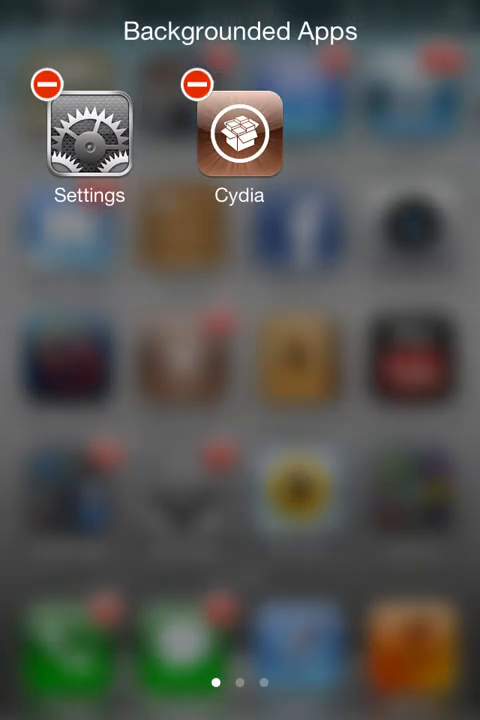
# Close Cydia via its red minus badge in Backgrounded Apps, leaving only Settings running
pyautogui.click(194, 92)
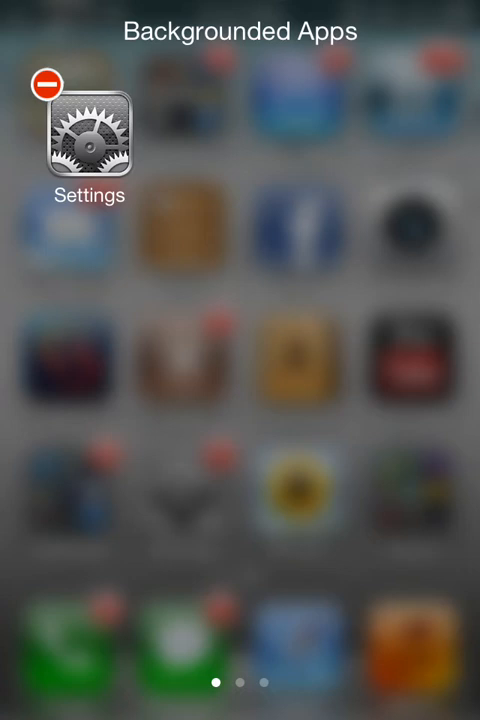
pyautogui.click(44, 84)
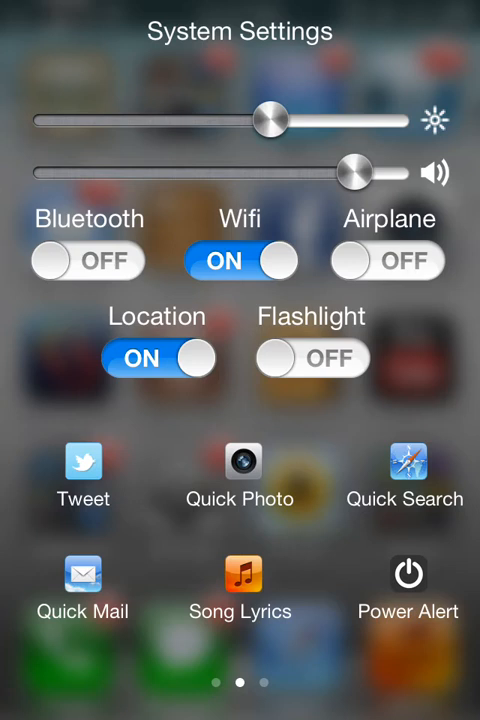
# Try the Tweet shortcut from System Settings, cancel the empty tweet, and move on to All Apps
pyautogui.click(84, 464)
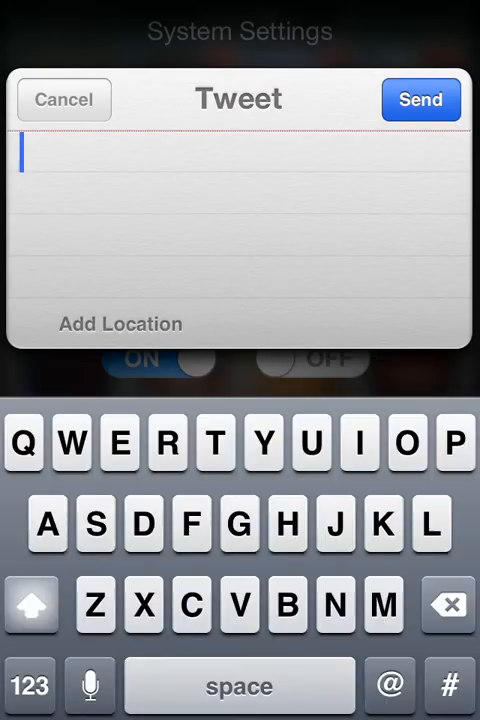
pyautogui.click(64, 100)
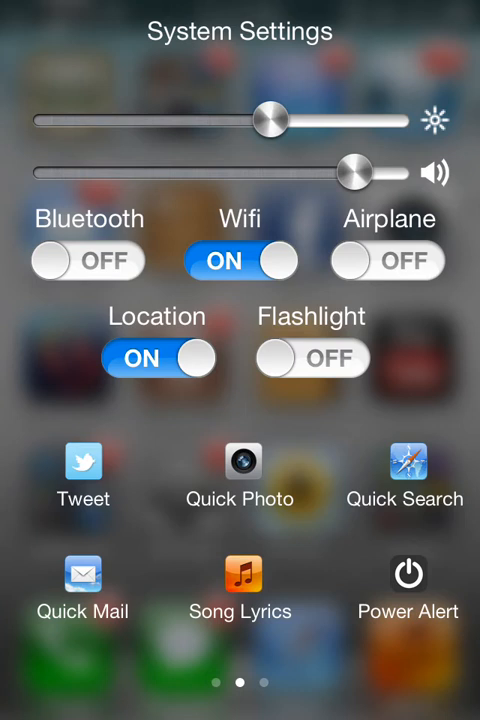
pyautogui.click(408, 576)
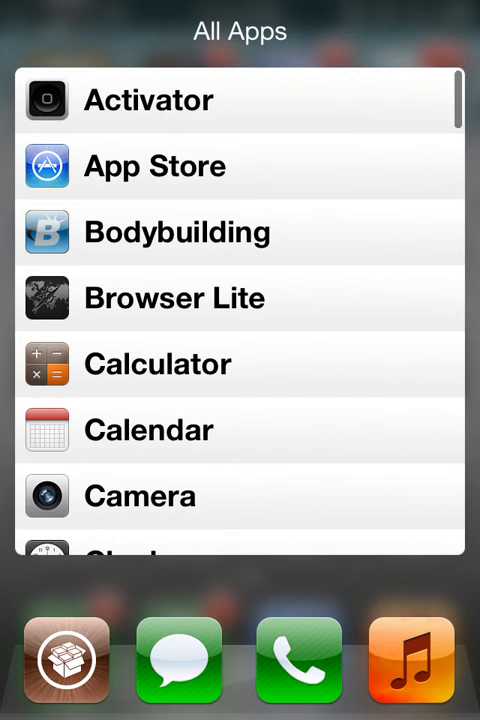
# Scroll the All Apps list showing installed apps above the bookmarked dock
pyautogui.scroll(-3)
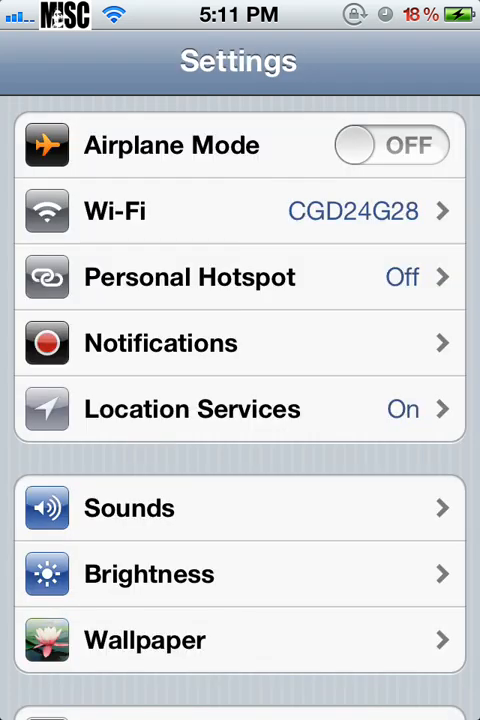
# Scroll Imperium's preferences (activation, bookmarks, background, blur, animation, credits) and return home
pyautogui.scroll(-3)
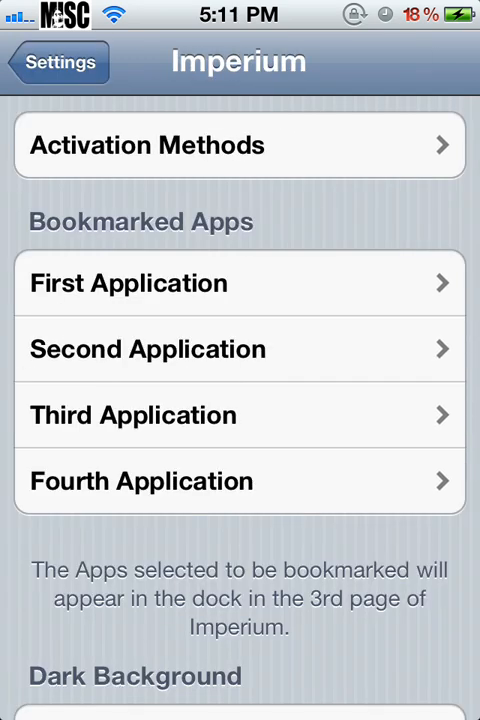
pyautogui.scroll(-3)
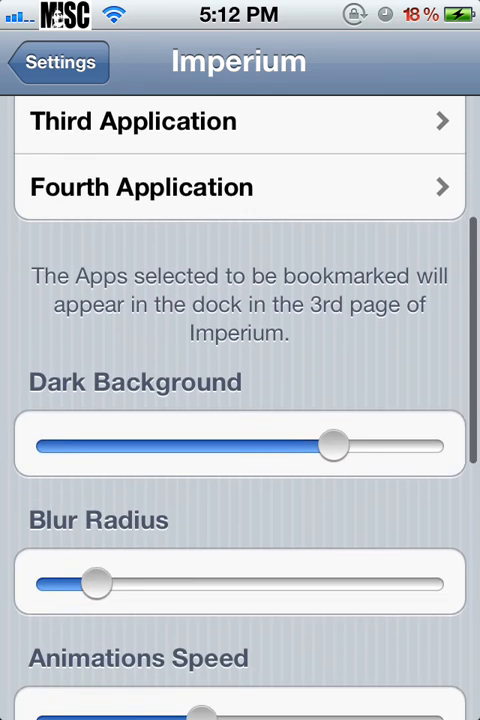
pyautogui.scroll(-3)
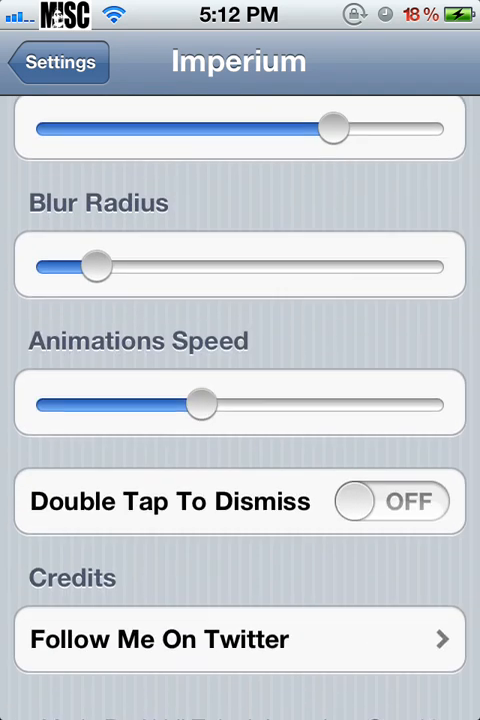
pyautogui.scroll(-3)
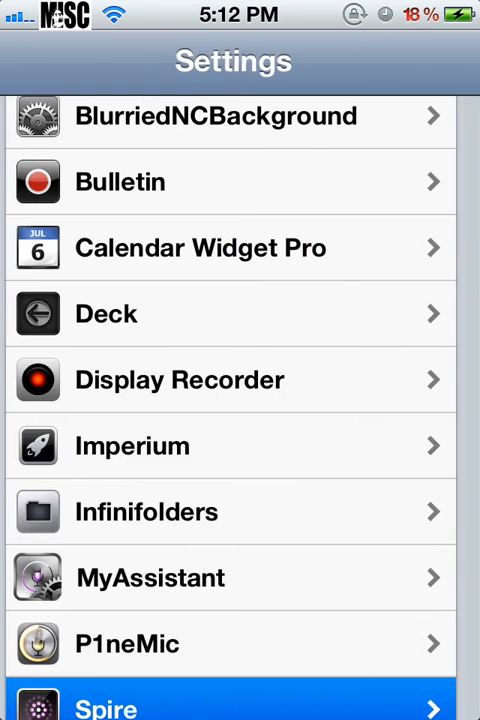
pyautogui.press('home')
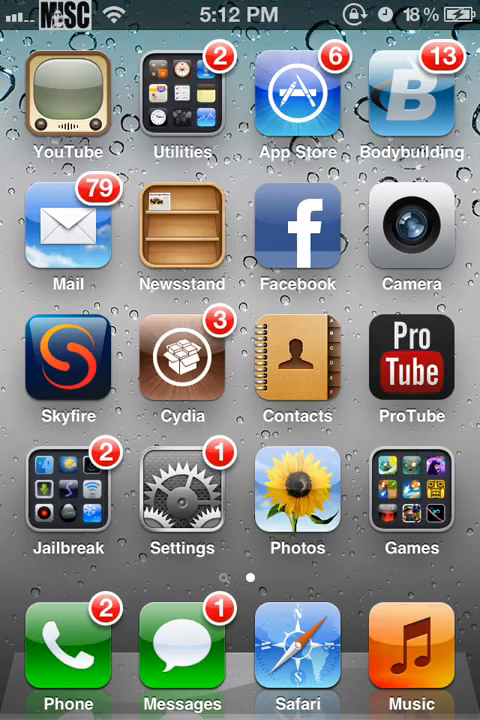